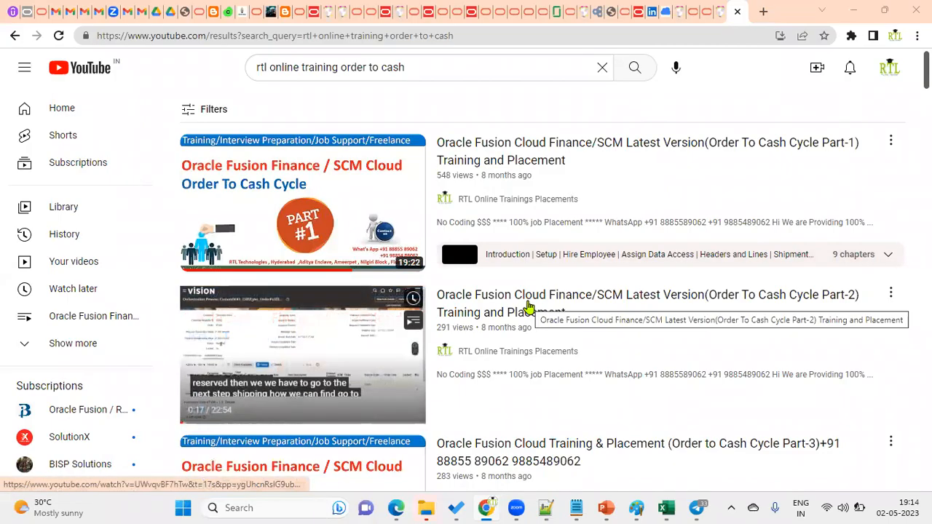
mouse_move(270, 140)
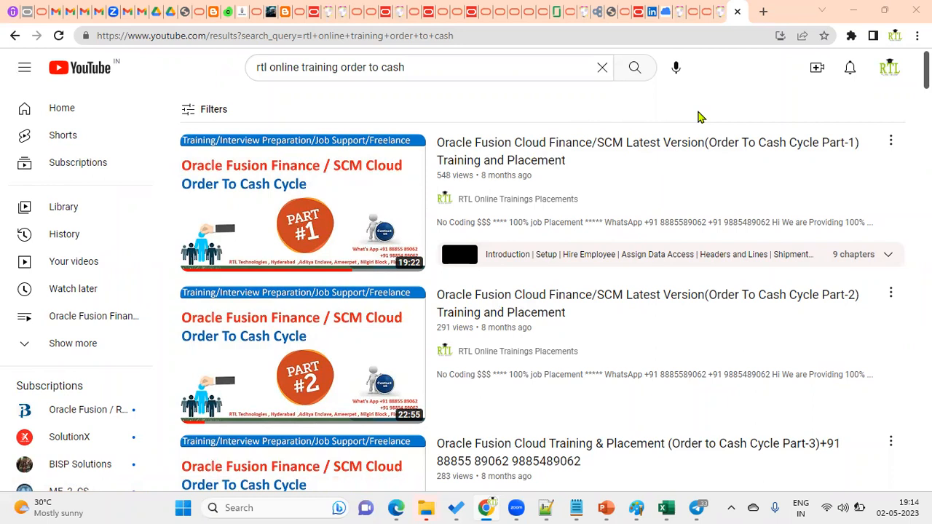
mouse_move(445, 321)
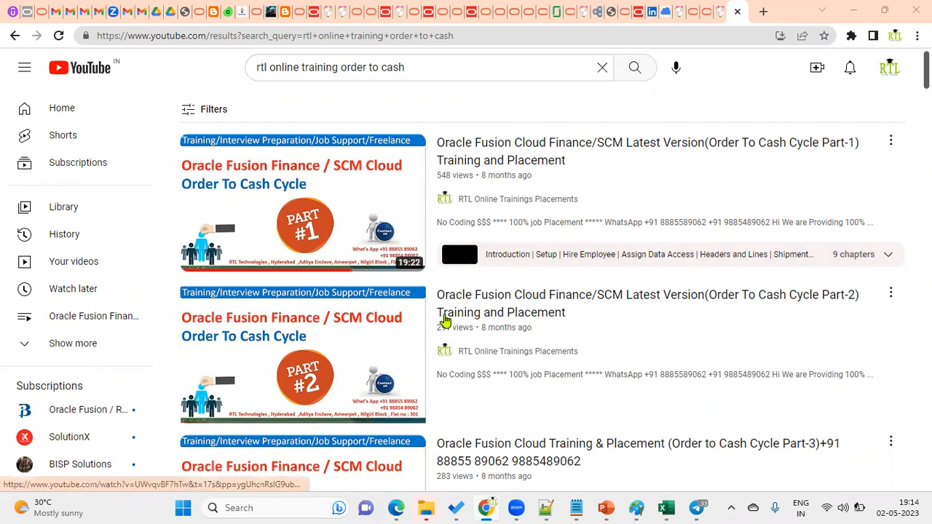
Scroll through the YouTube results for 'rtl online training order to cash'
scroll(down, 3)
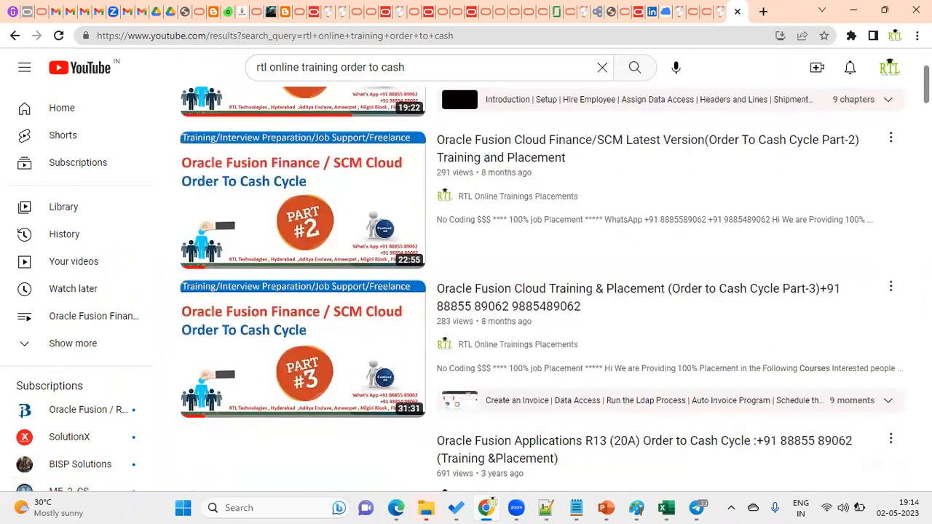
scroll(up, 3)
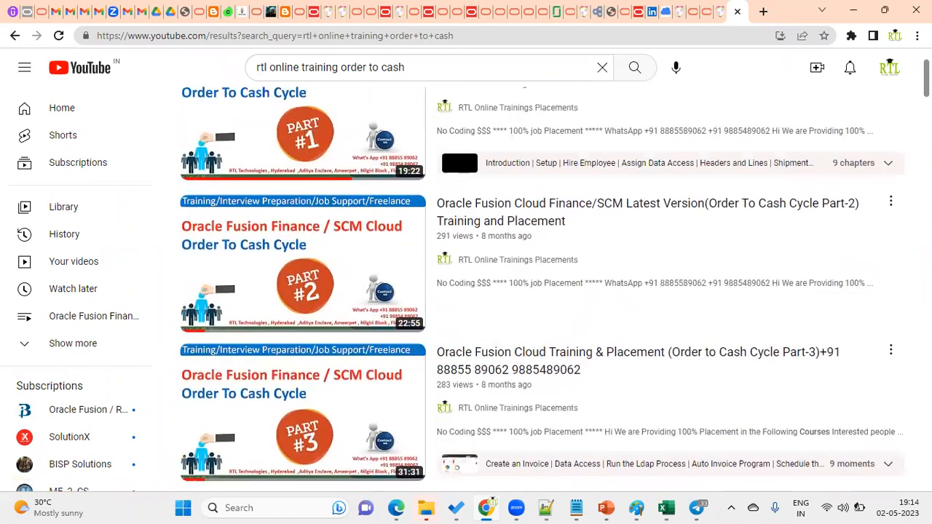
mouse_move(300, 138)
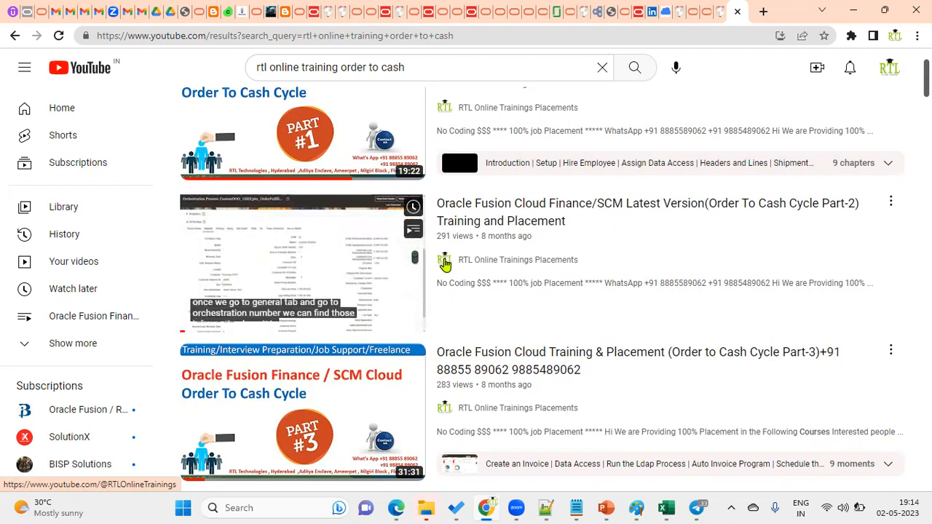
mouse_move(547, 508)
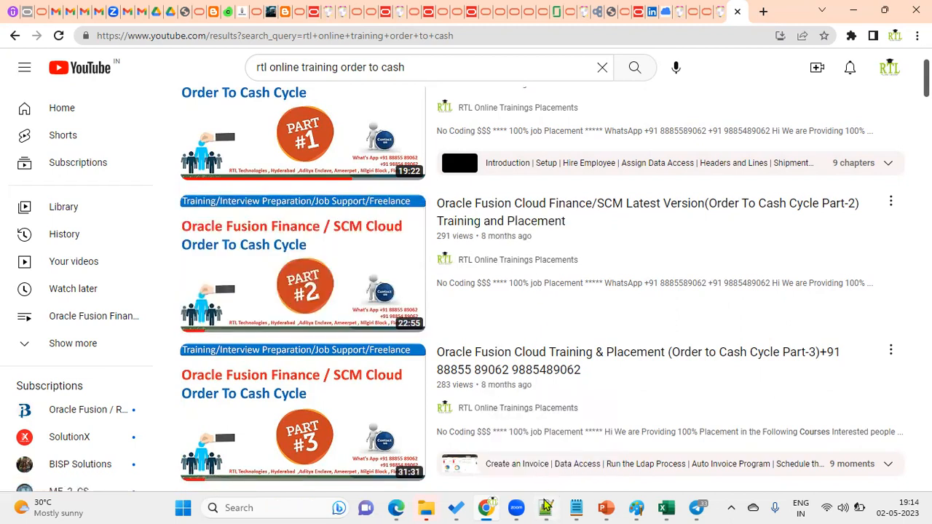
mouse_move(545, 508)
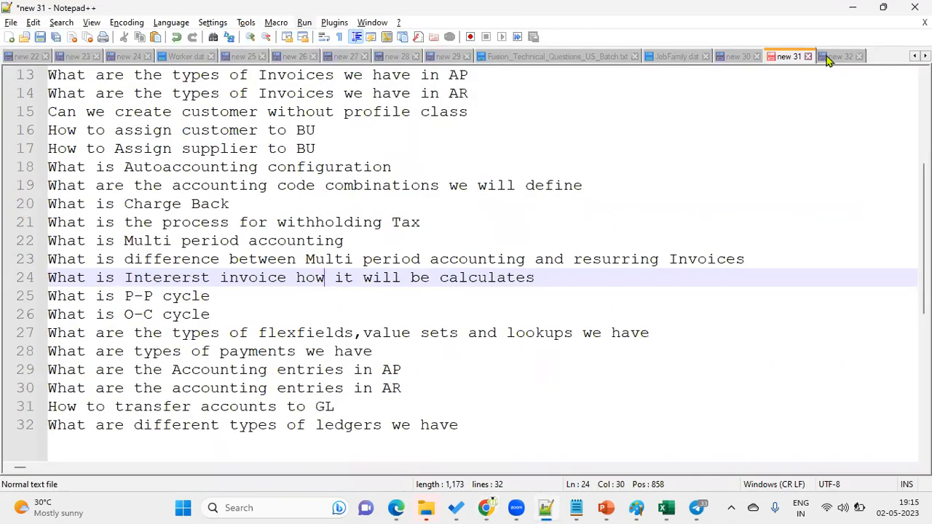
In the O-C Cycle note, enter step '1.Sales Order'
click(841, 56)
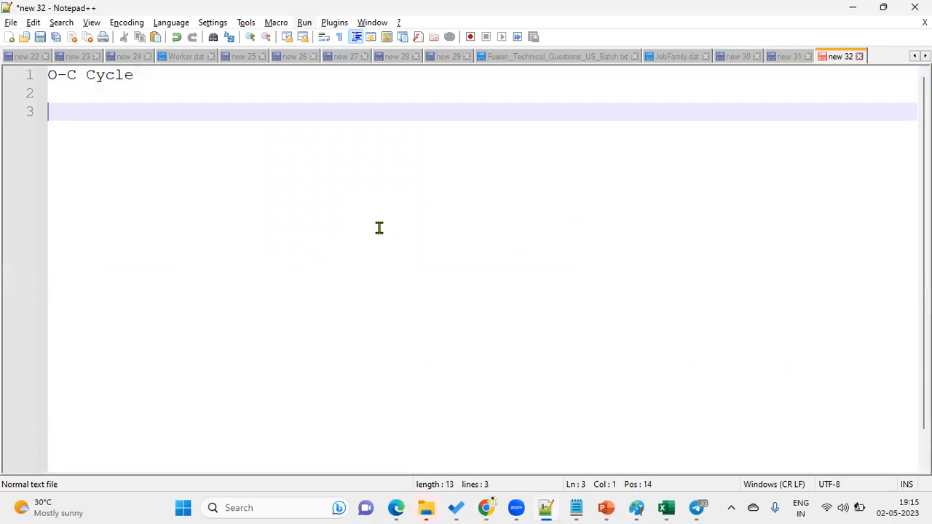
text(2)
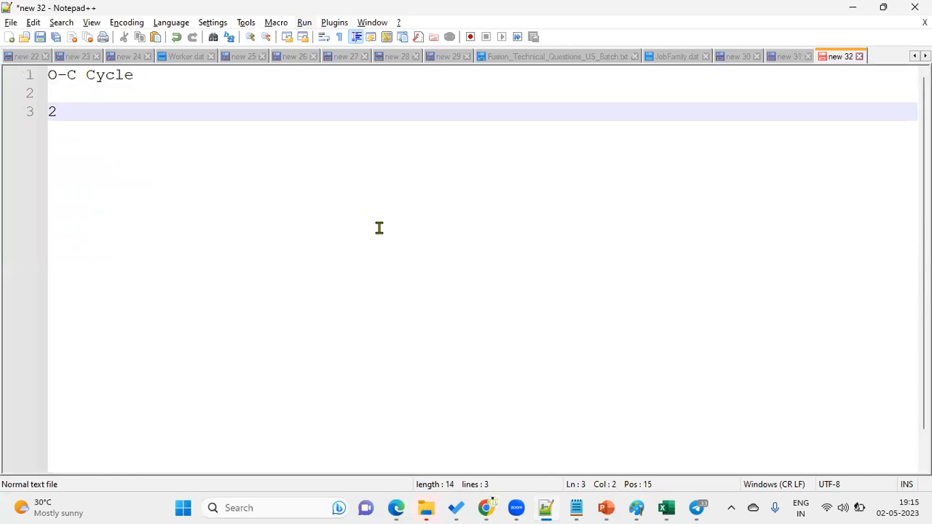
key(Backspace)
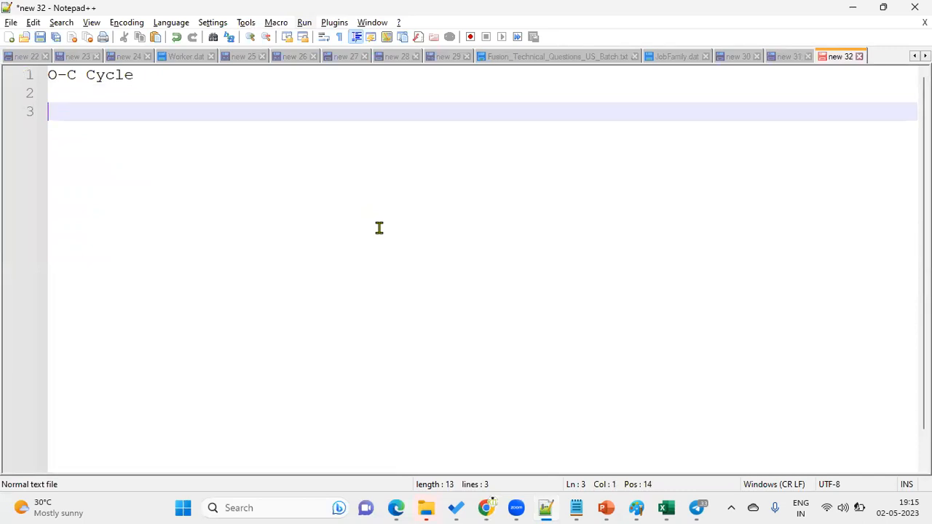
text(1.Sal)
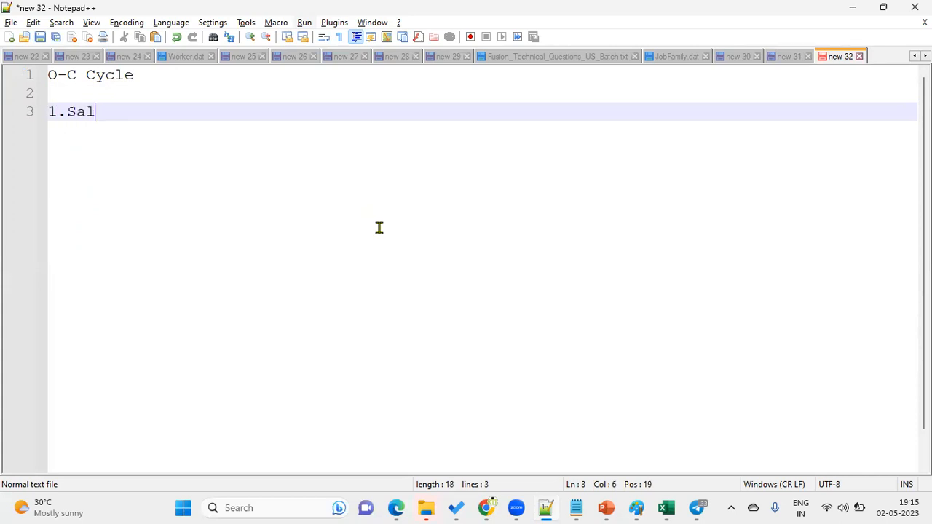
text(es Order)
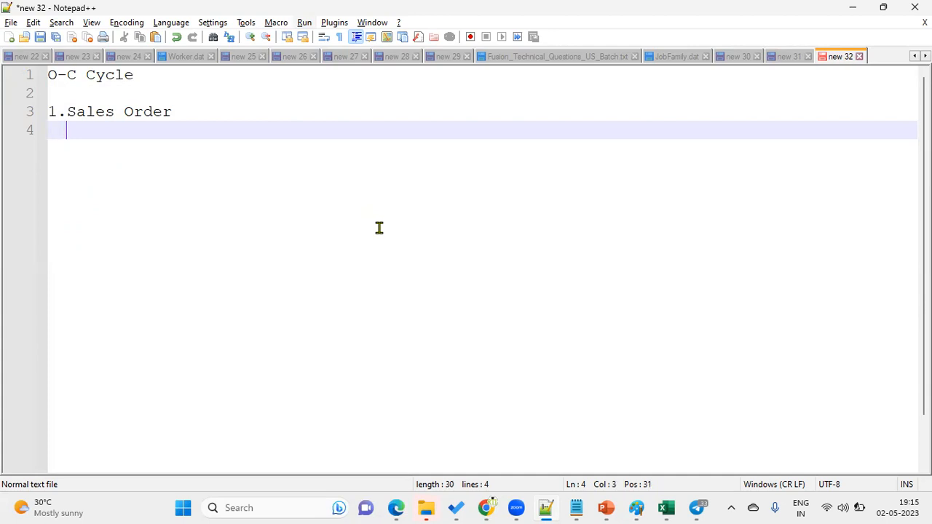
List the Schedule, reserved and Awaiting Shipping stages under Sales Order
text(Schedule)
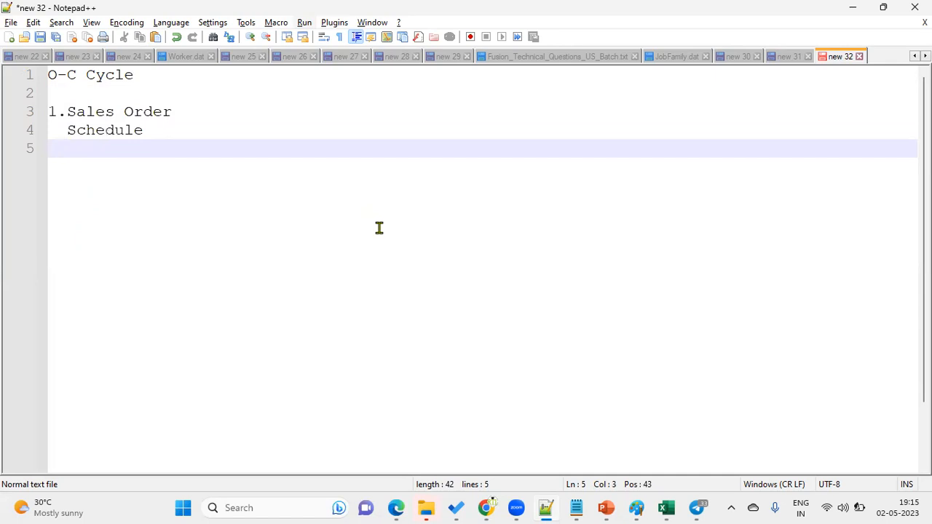
text(rese)
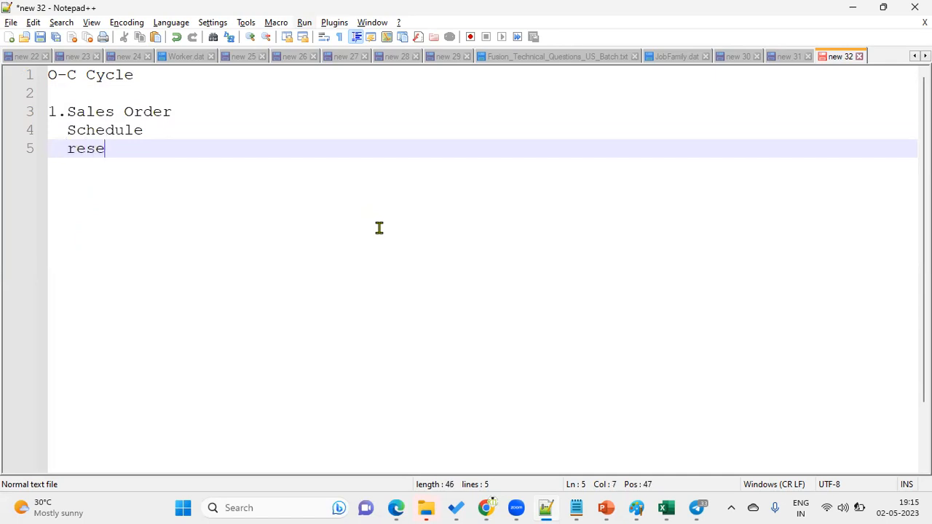
text(rved)
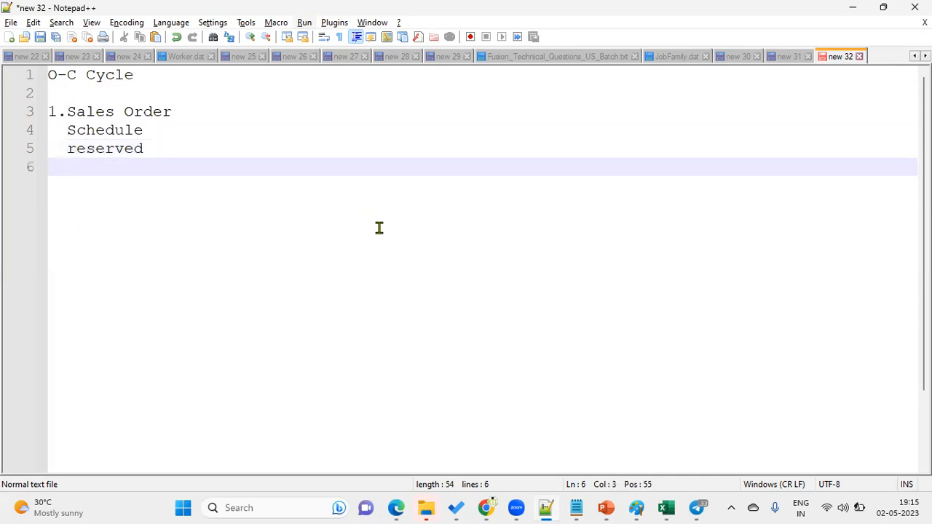
text(Awaiting Shipping)
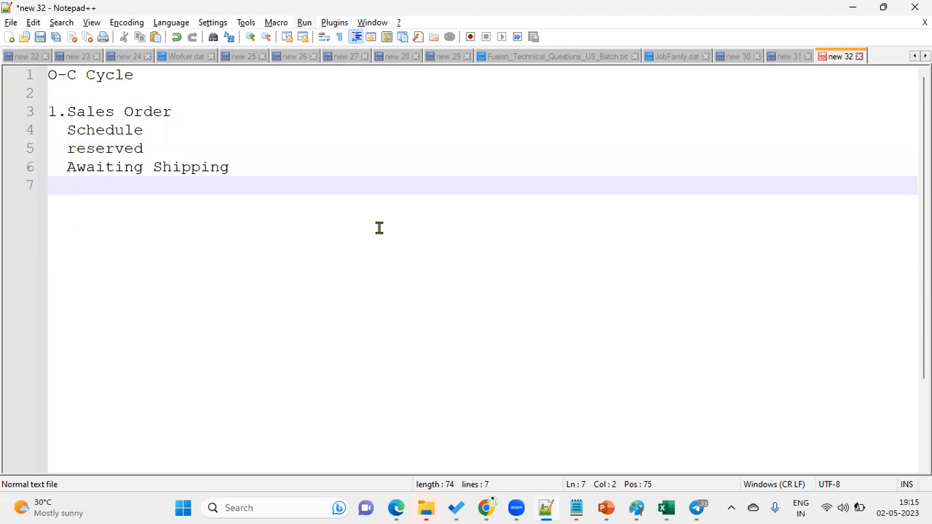
key(Backspace)
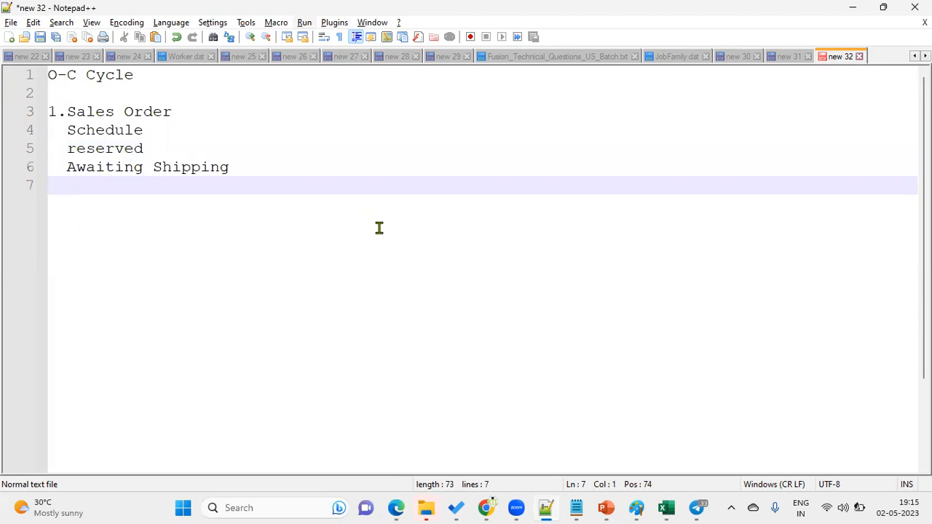
Add step '2.Inventory Create Pick Wave'
text(2.)
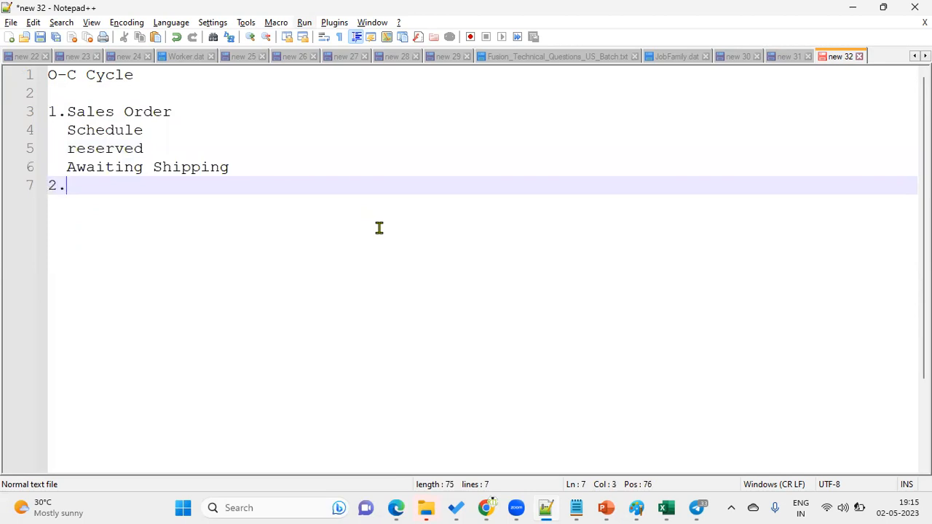
text(Inventory)
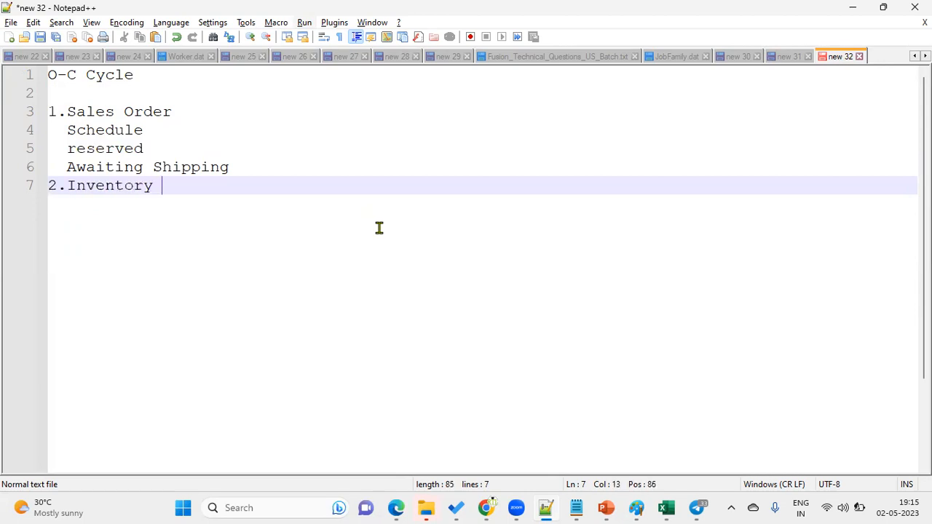
text(Create)
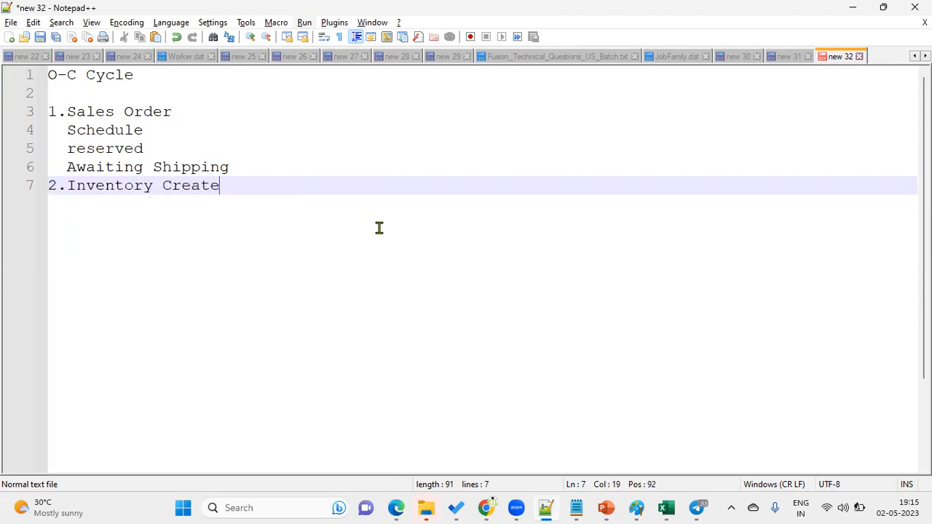
text(Pick W)
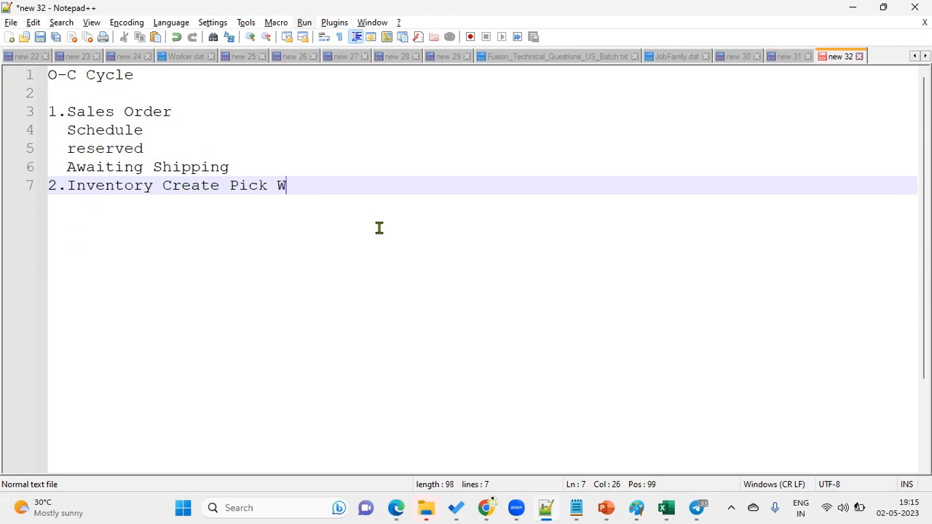
text(ave)
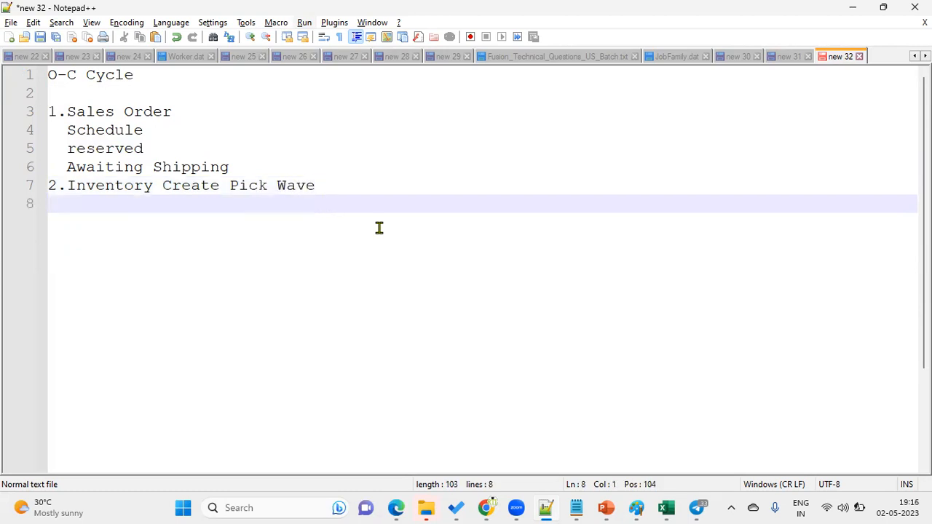
Add step '3.Confirm Pickslip number', replacing the mistyped 'Create'
text(3.Create)
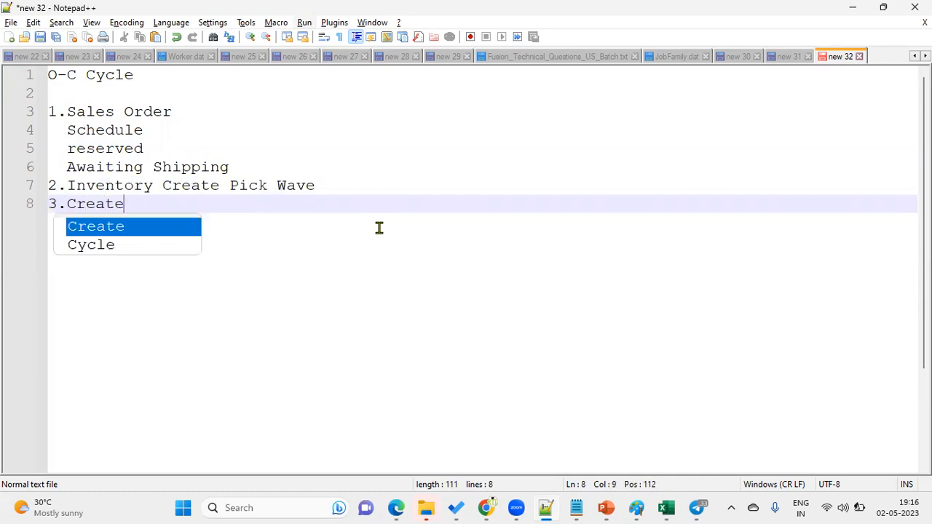
key(BackSpace)
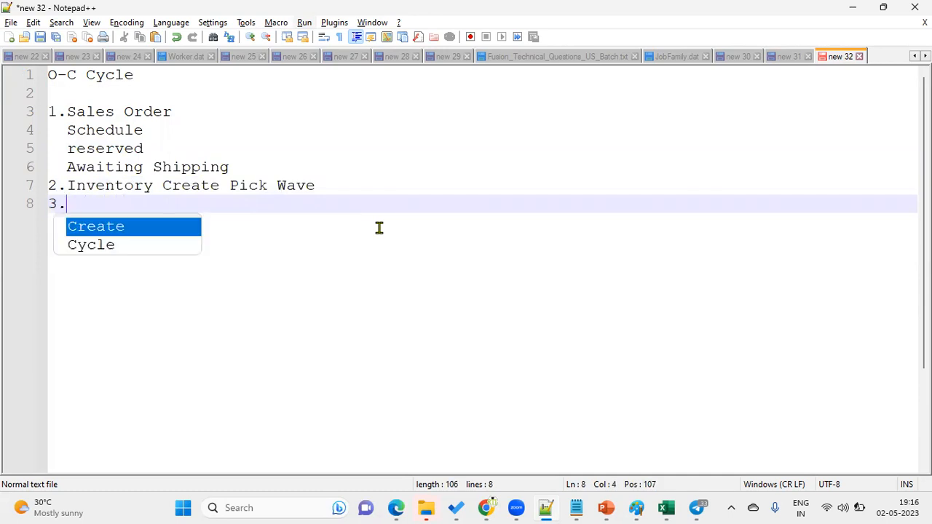
text(Confirm)
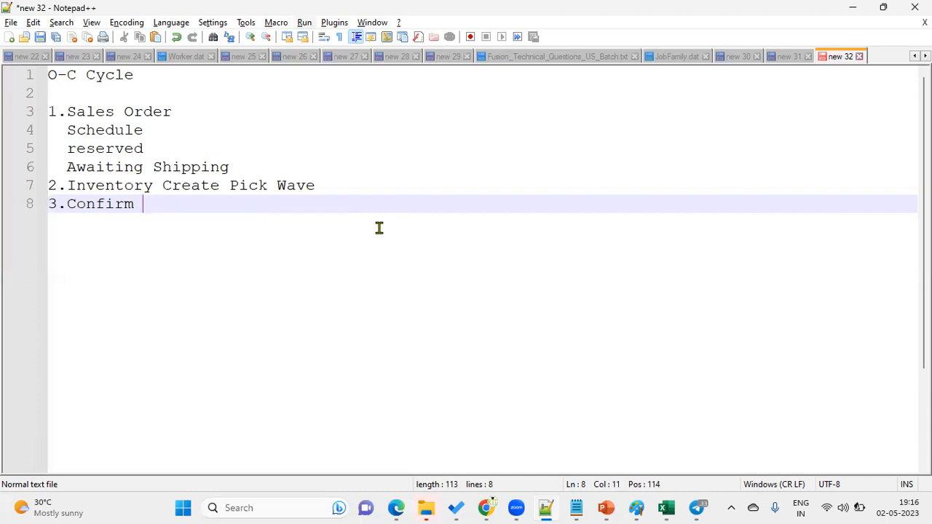
text(Pickslip number)
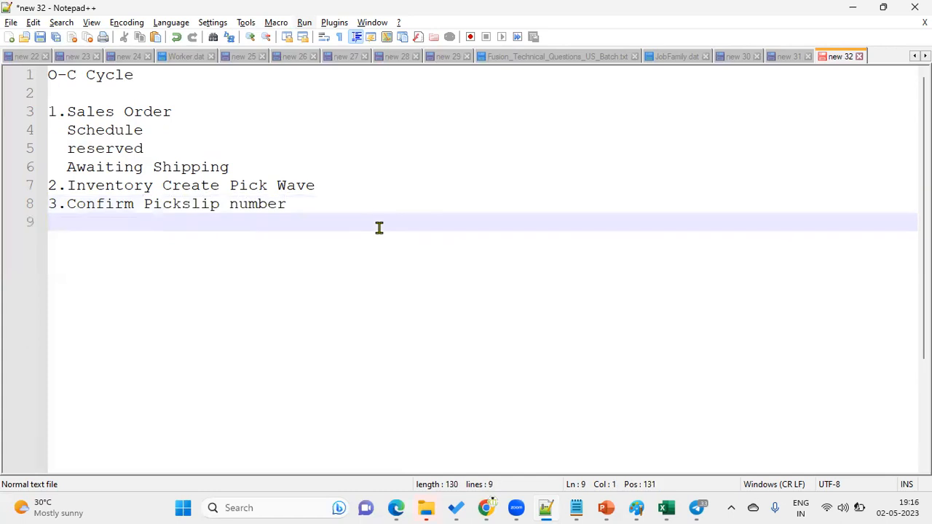
Add the shipping steps 4 through 6, ending with 'Check Order shipped'
text(4.Creae)
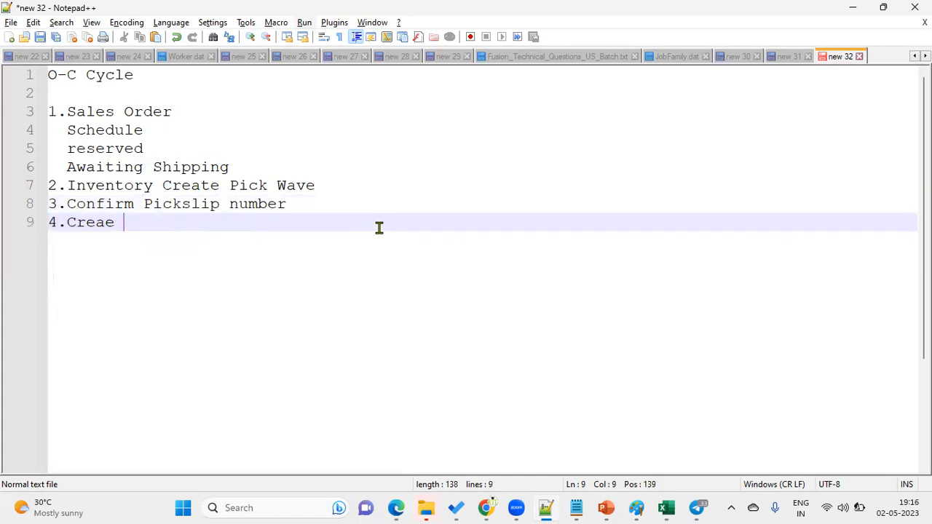
text(Shippiment)
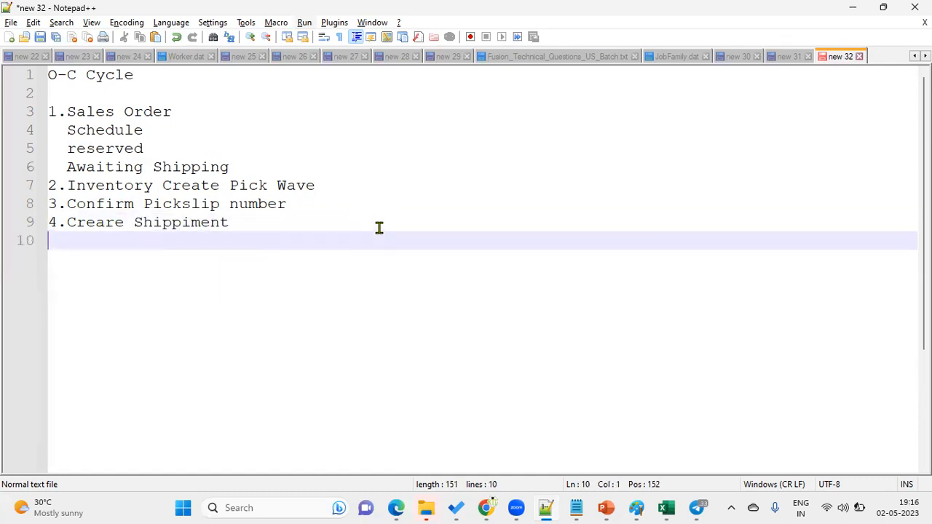
text(6.)
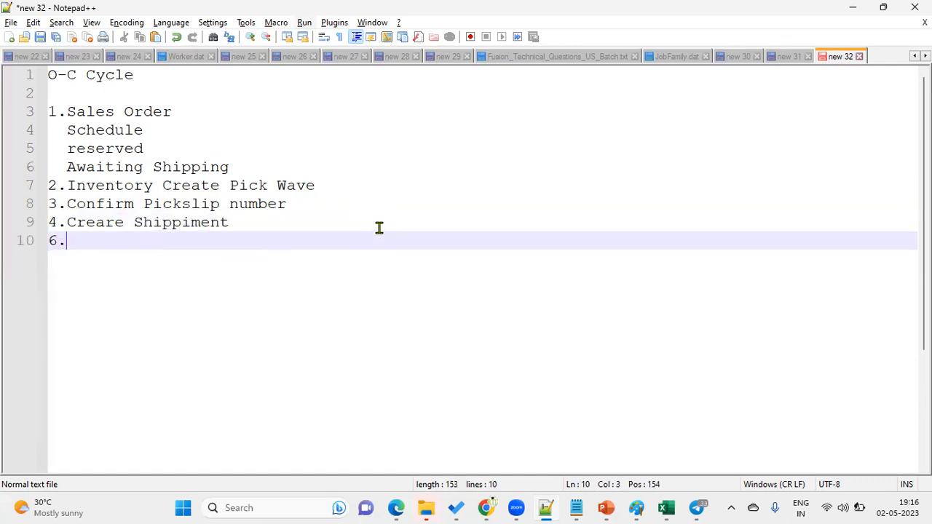
text(Check ORde)
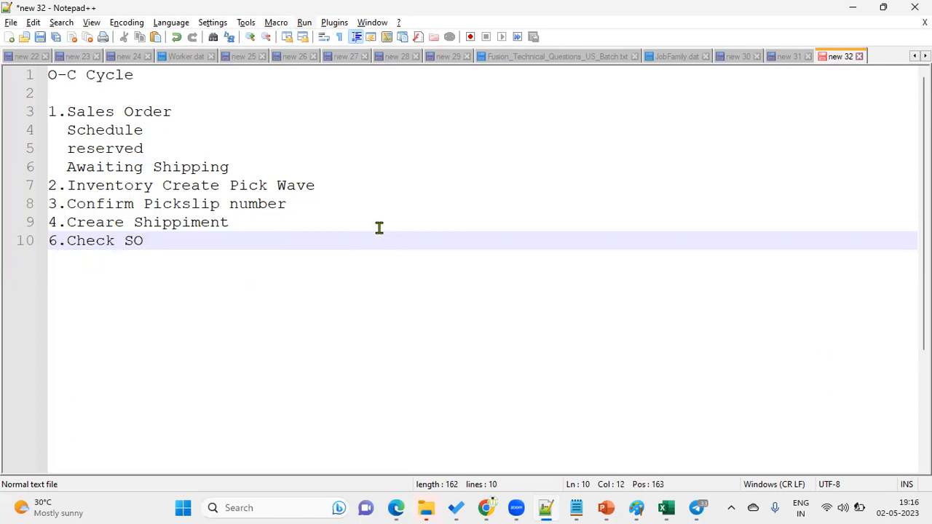
text(shipped)
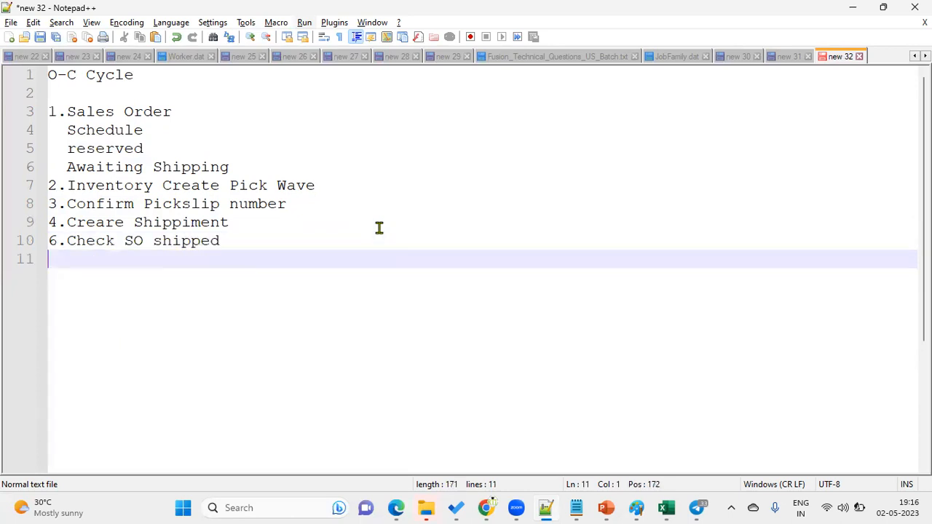
Add '7.Run Auto Invoice Program' and '8.Search for the Customer transaction'
text(7.)
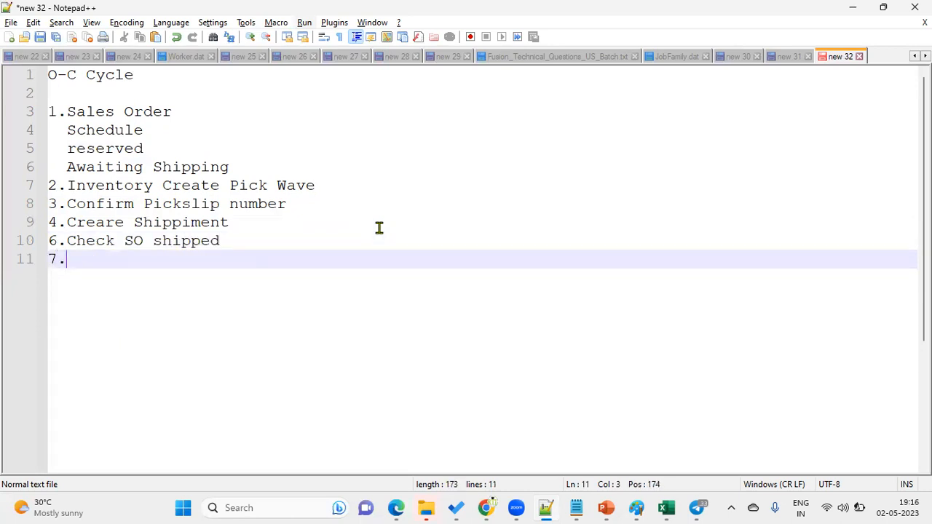
text(Run Auto Invo)
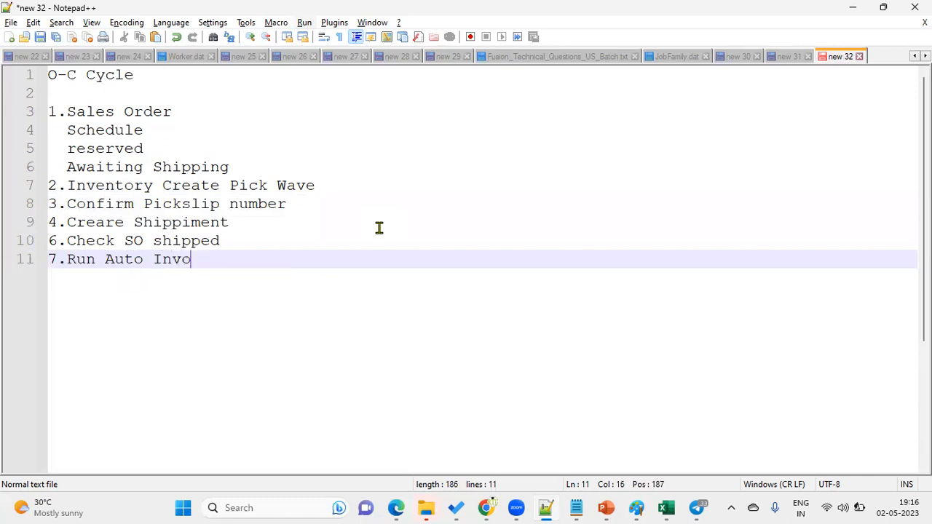
text(ice Program)
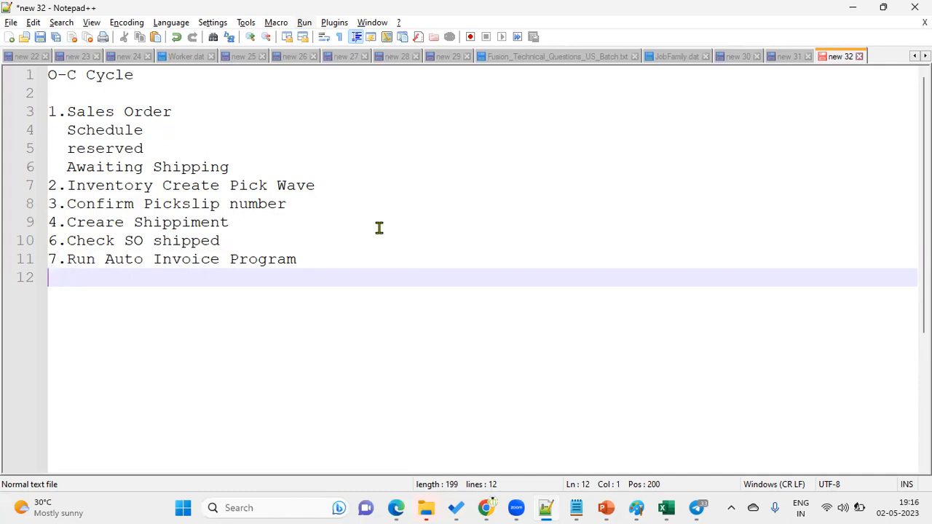
text(8.)
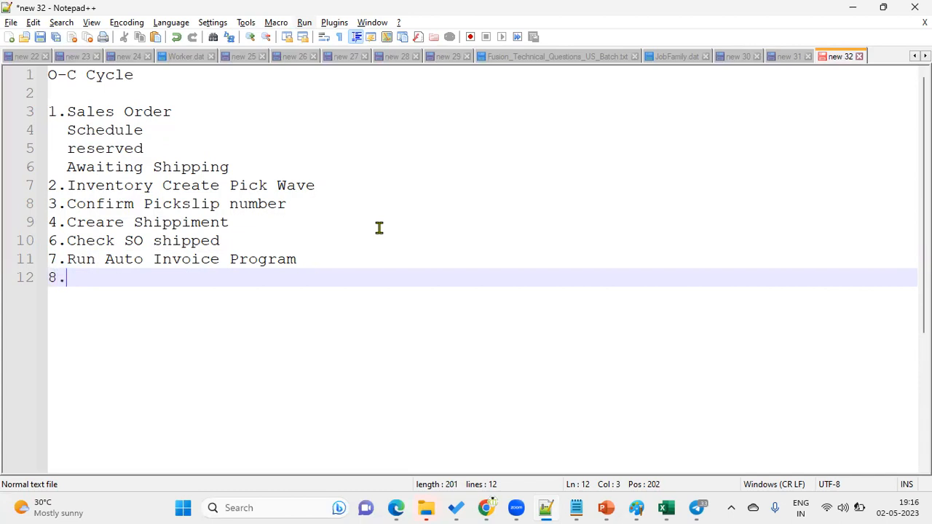
text(Search f)
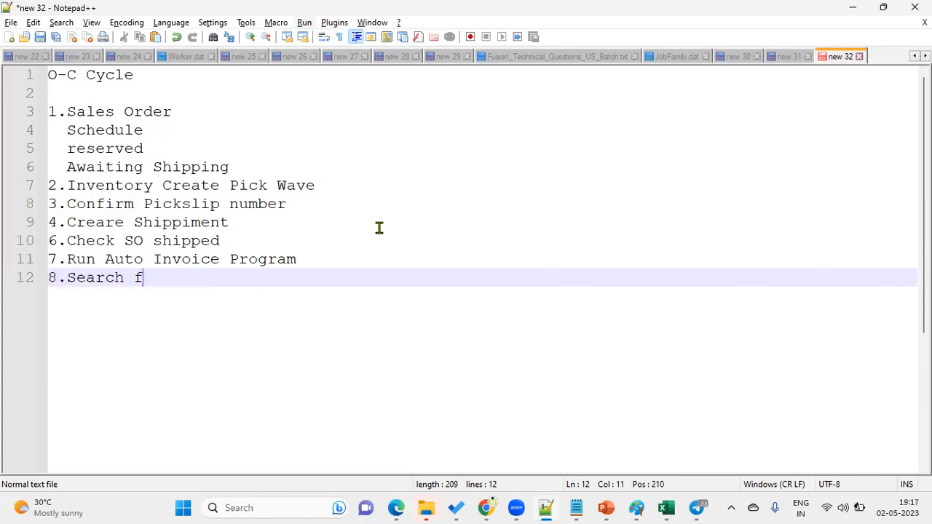
text(or the)
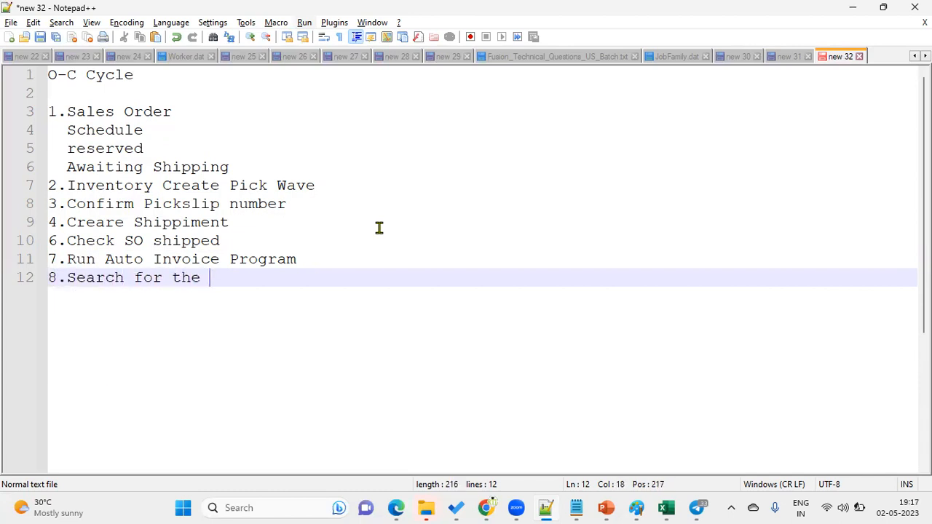
text(Customer transac)
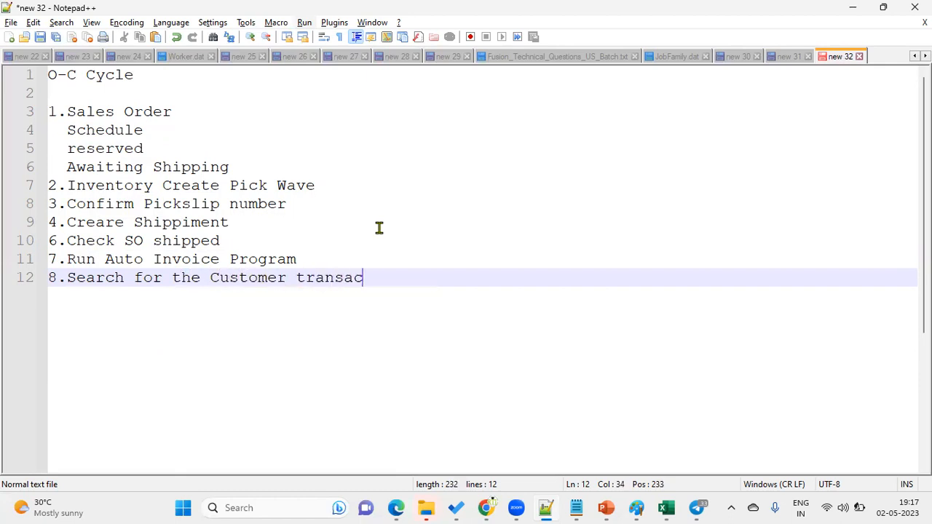
text(tion)
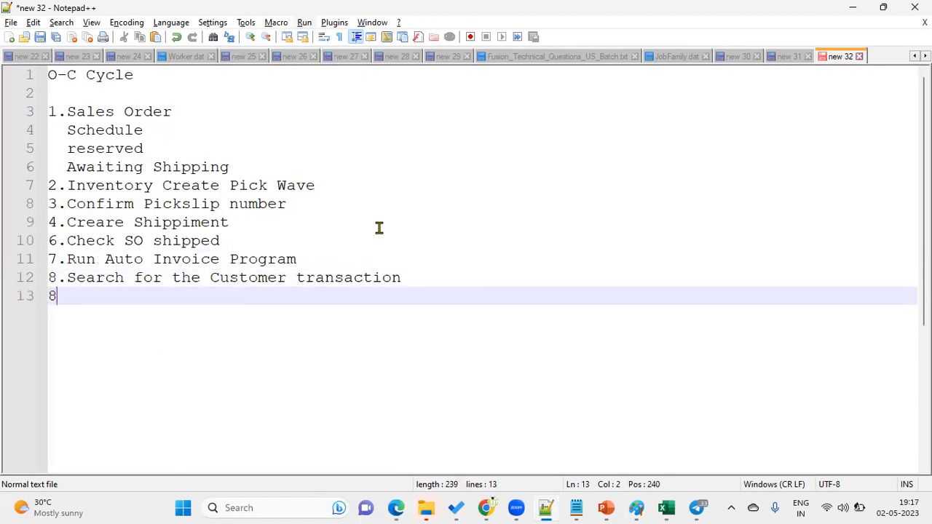
Add step 9 for receiving payment from the customer as a Receipt
text(.)
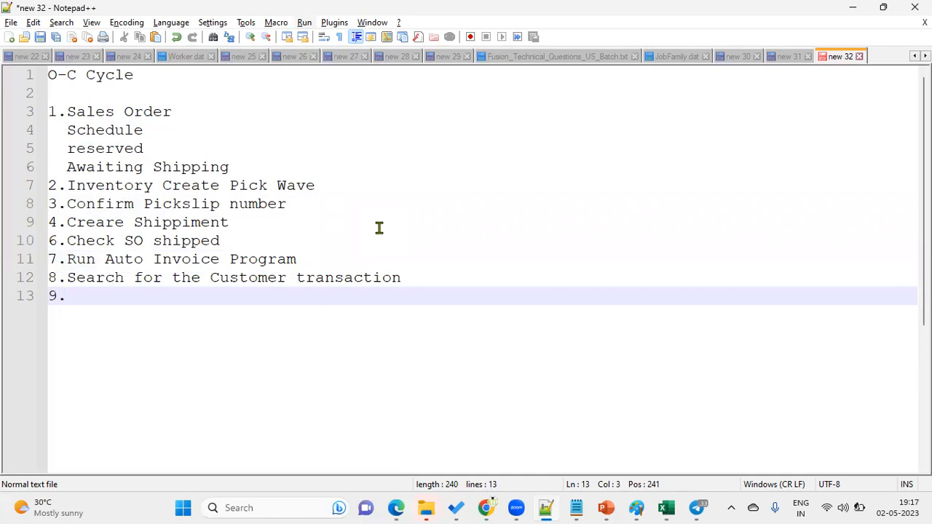
text(Receive the Amount)
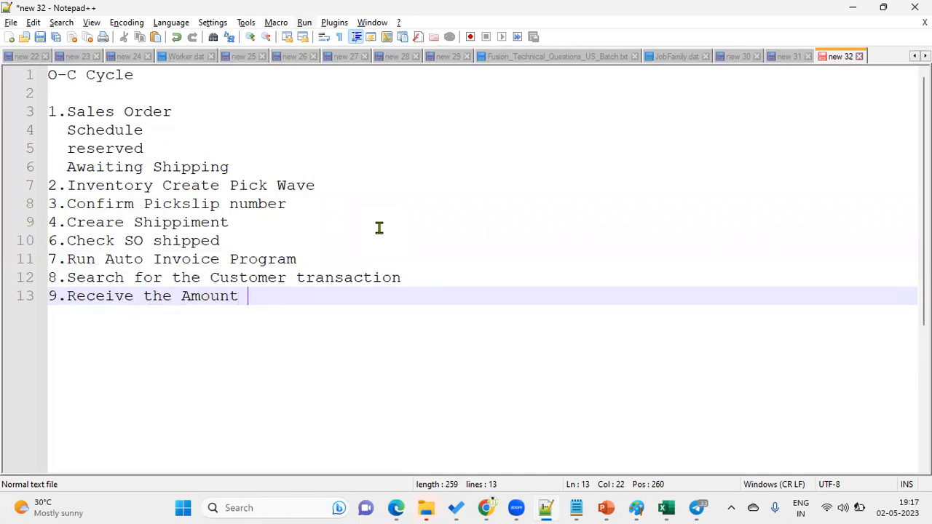
text(from Custome)
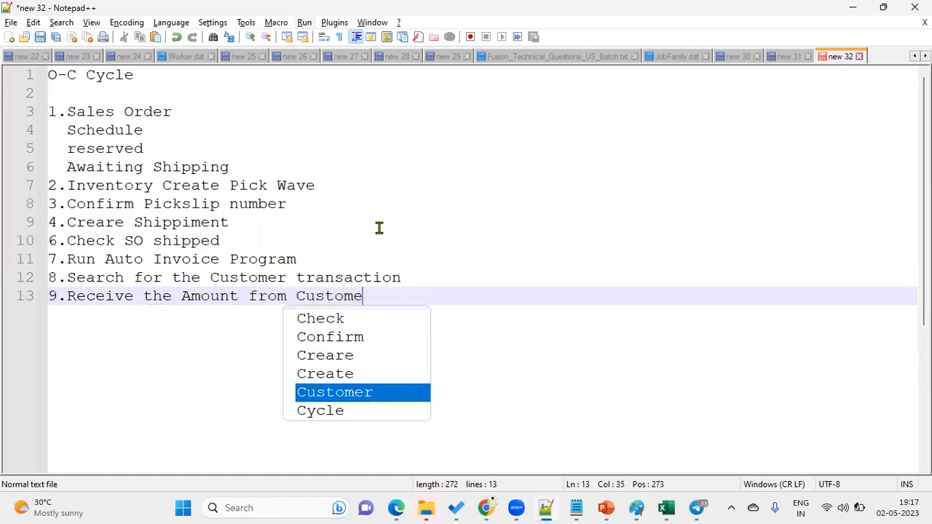
text(- Receipt)
text(10)
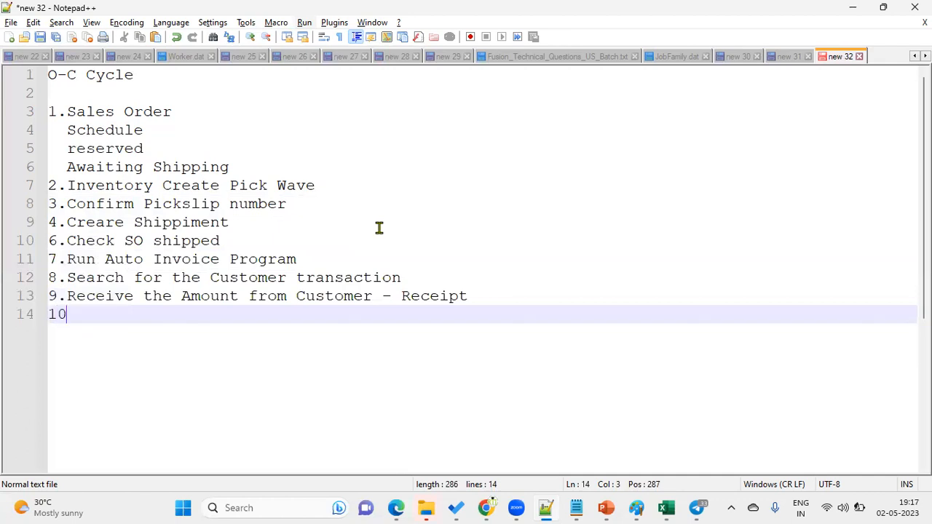
Add '10.Create accounts for Transaction and Receipt' and '11.Transfer accounts to GL'
text(.)
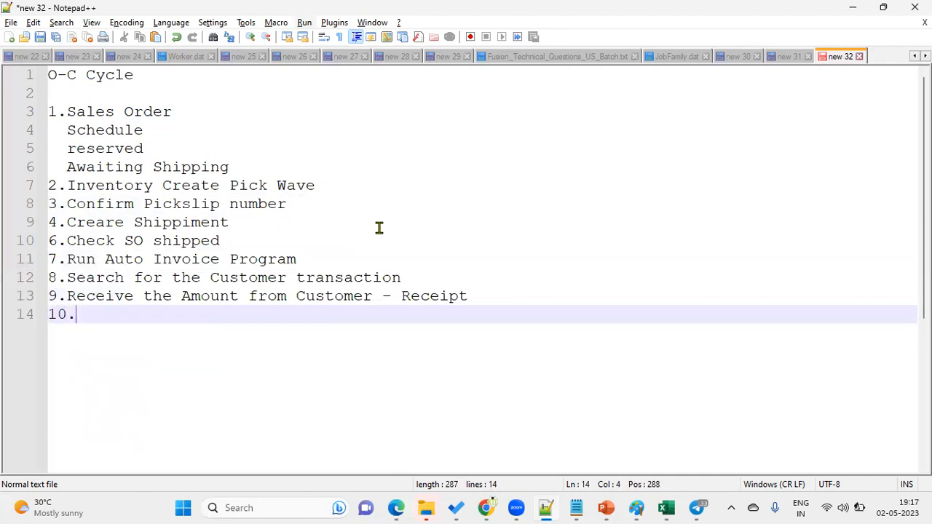
text(Creae)
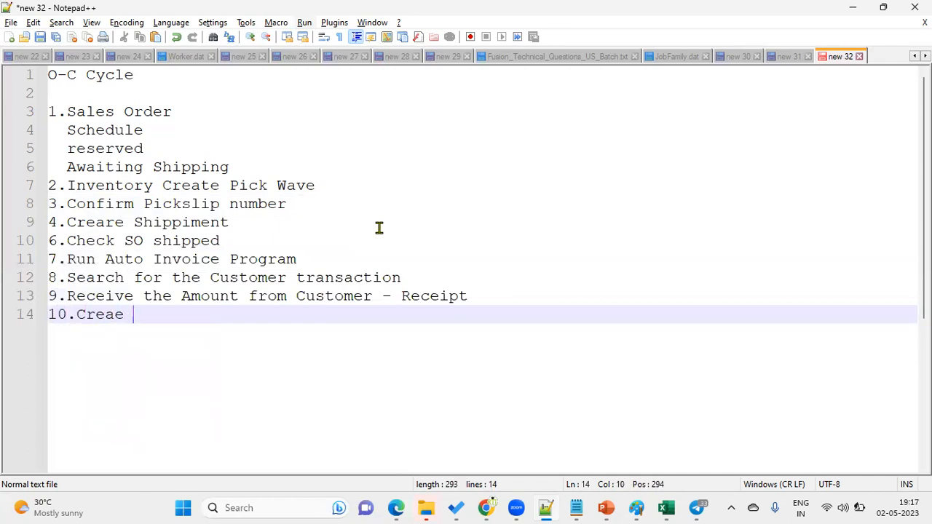
text(te account)
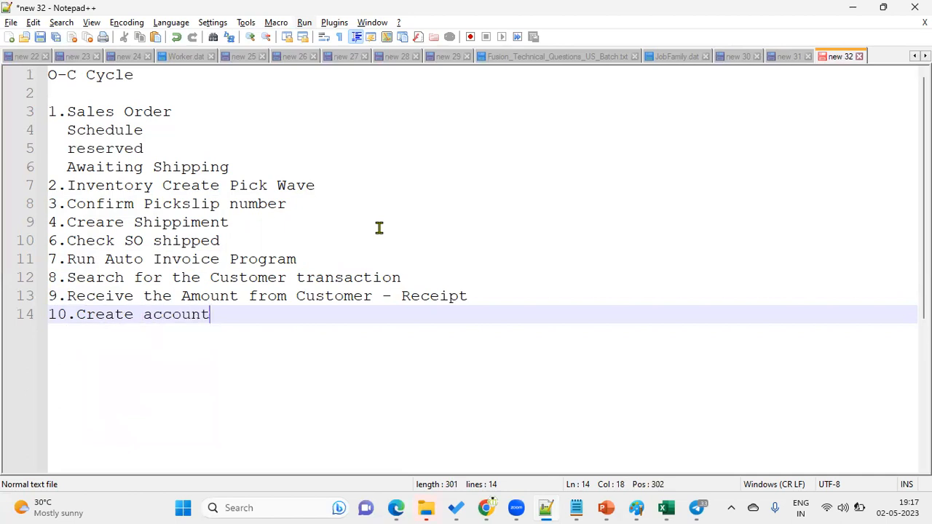
text(s for Tr)
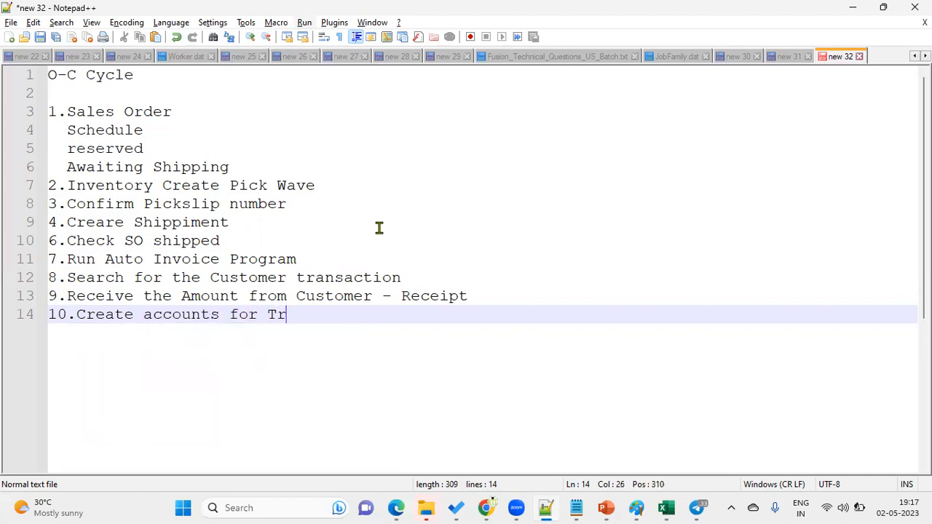
text(ansaction and)
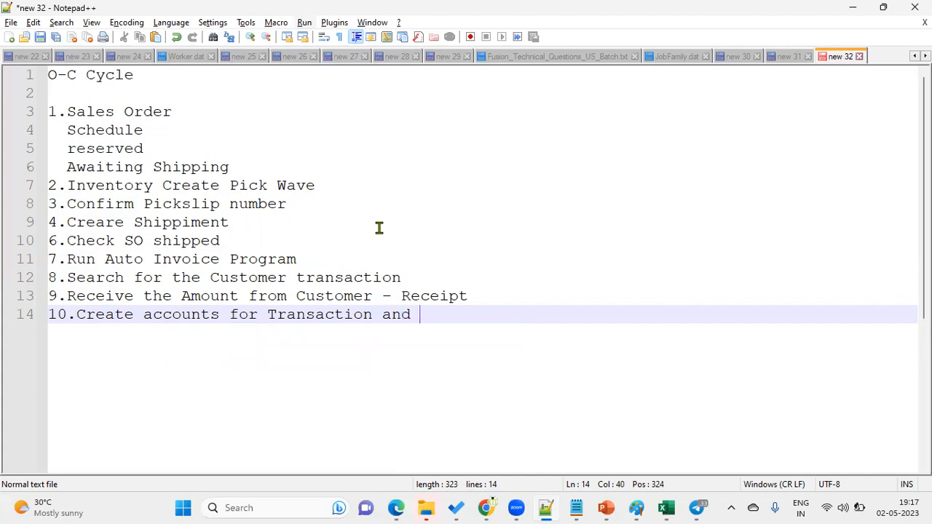
text(Receipt)
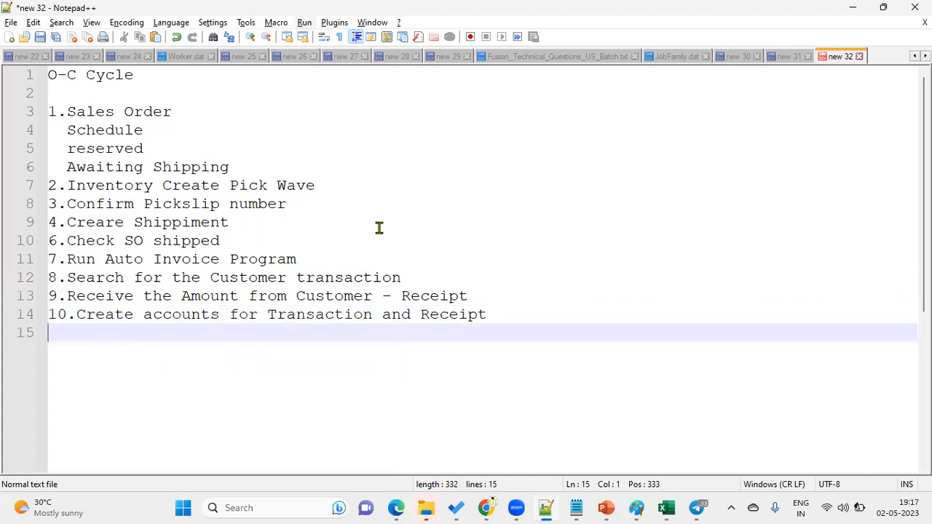
text(11.Transfer accounts)
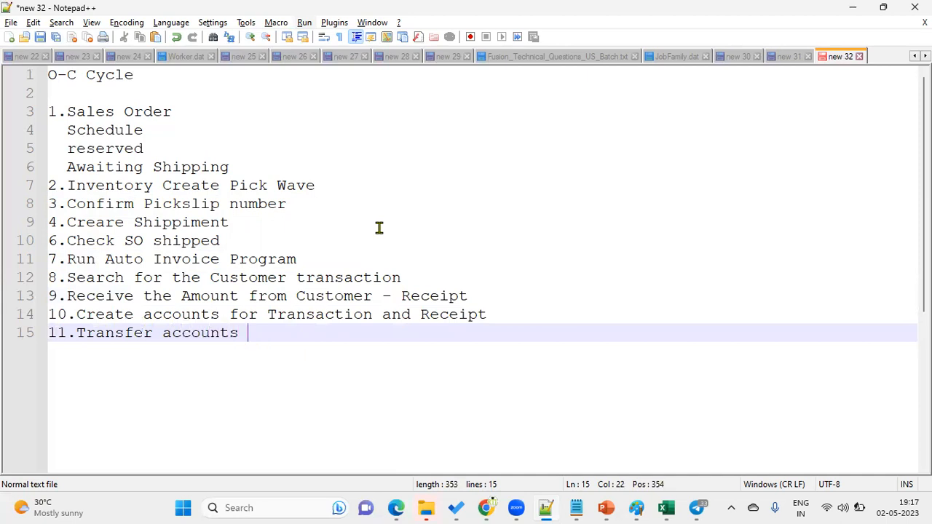
text(to GL)
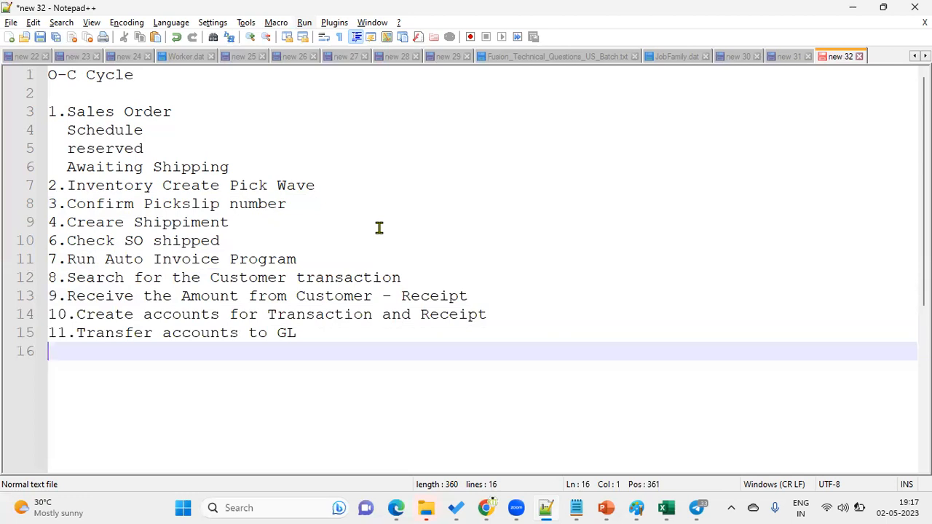
mouse_move(346, 336)
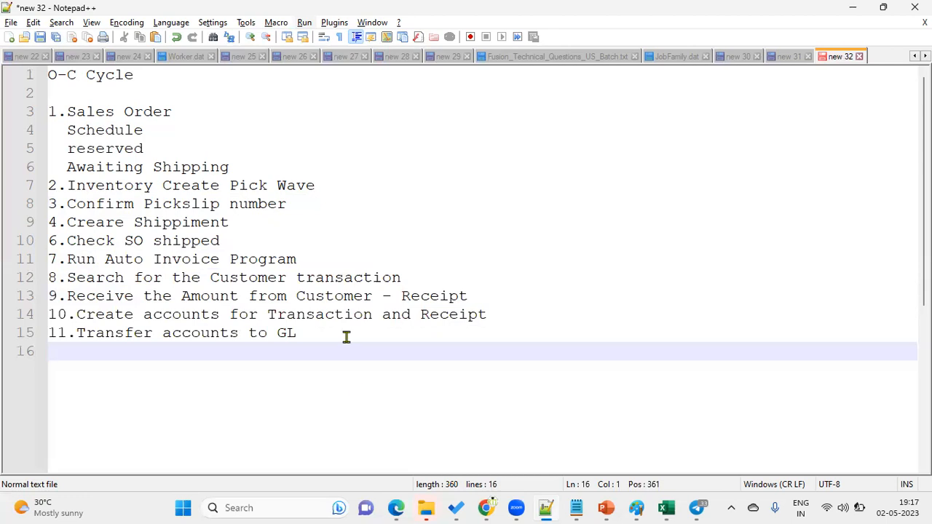
mouse_move(539, 68)
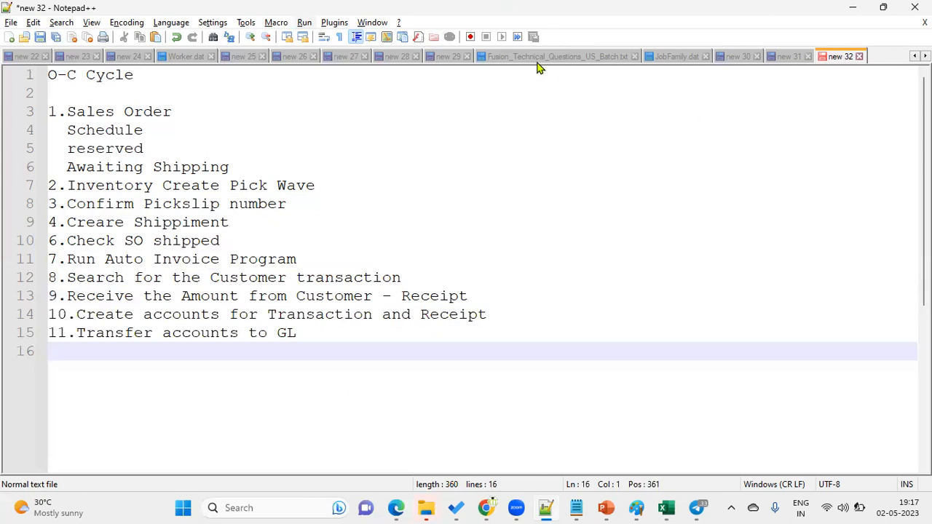
mouse_move(557, 56)
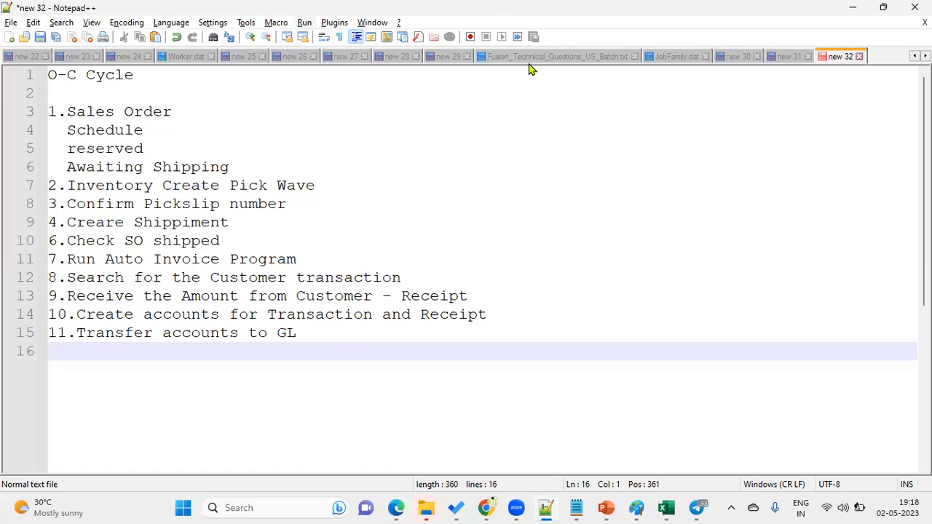
click(49, 351)
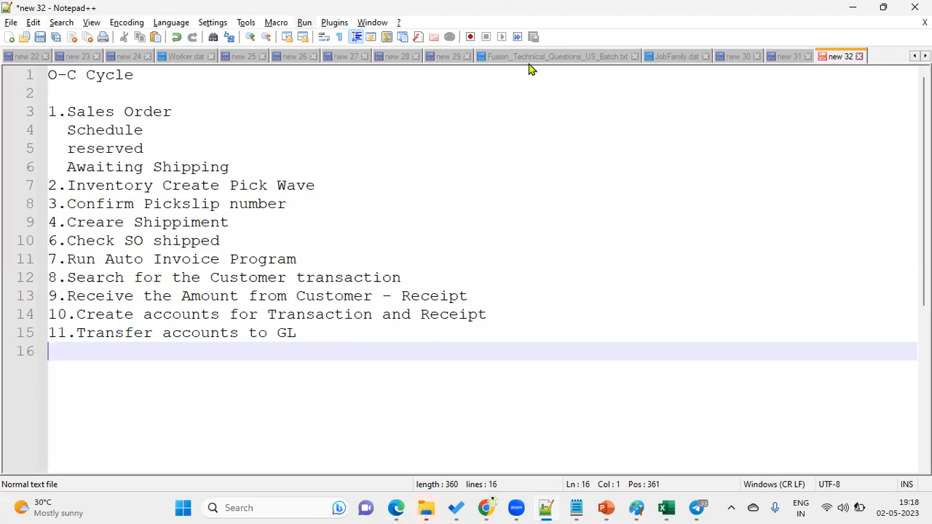
mouse_move(241, 238)
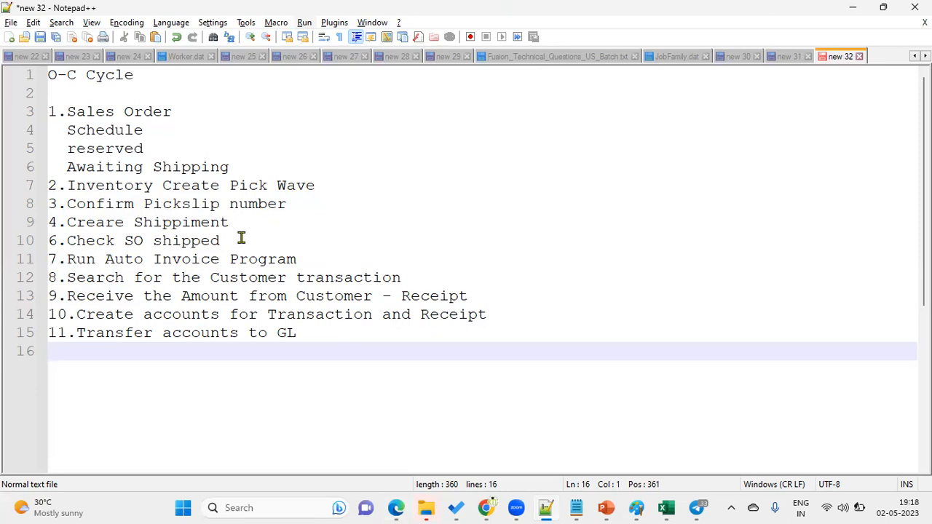
mouse_move(304, 241)
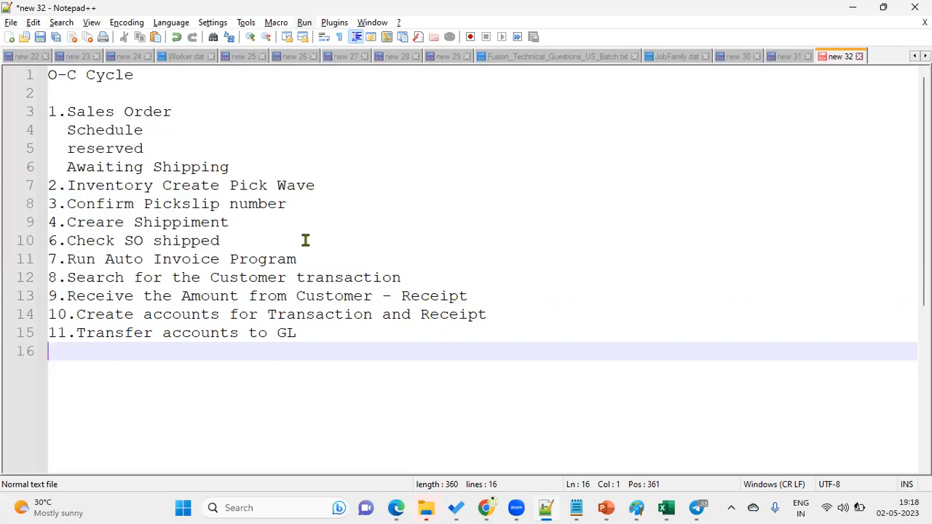
mouse_move(447, 257)
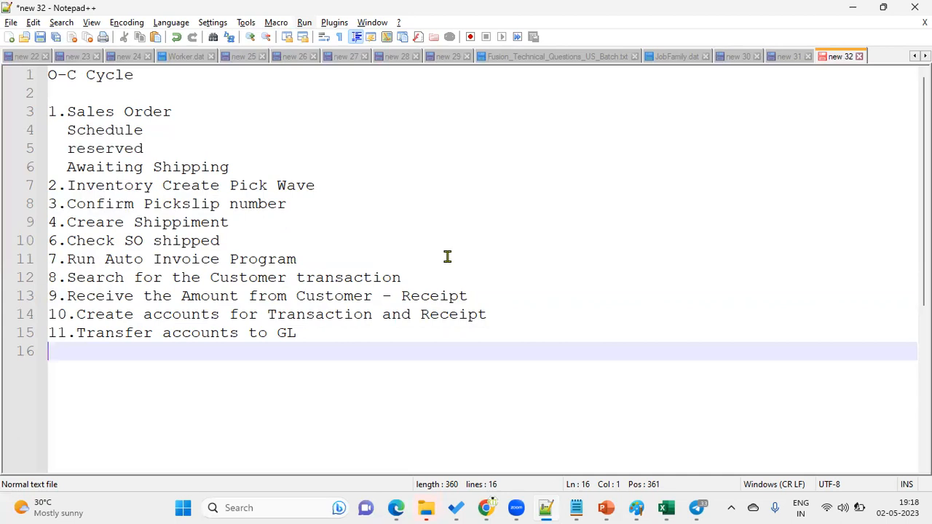
mouse_move(485, 508)
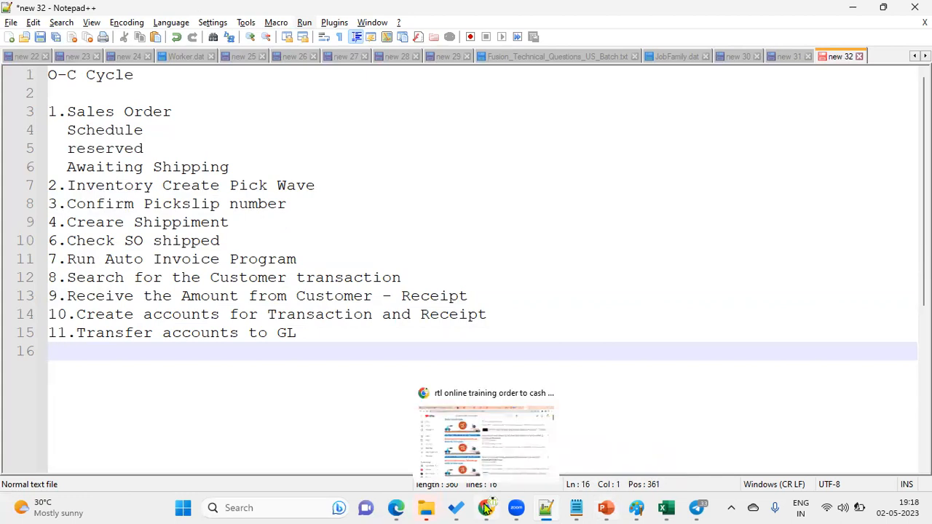
Return to the YouTube results and scroll through the Order To Cash Cycle parts 1–3
click(486, 440)
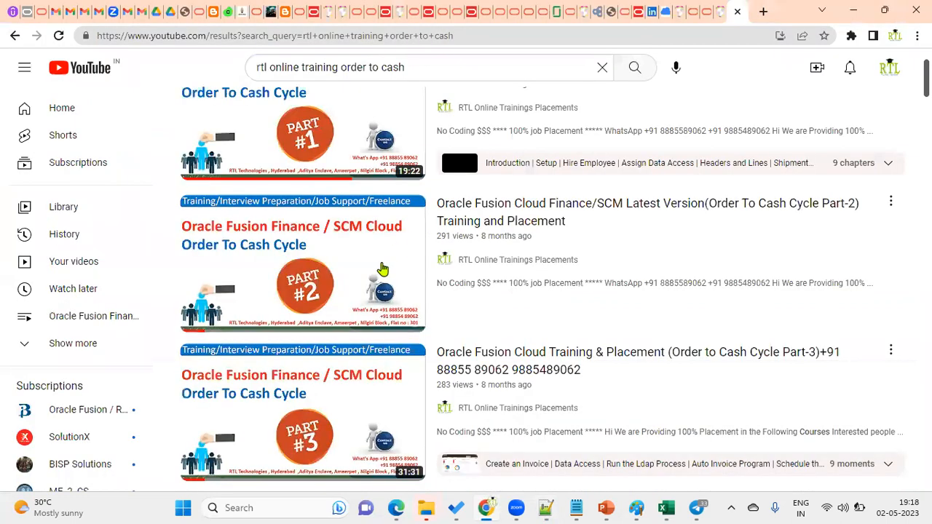
scroll(up, 3)
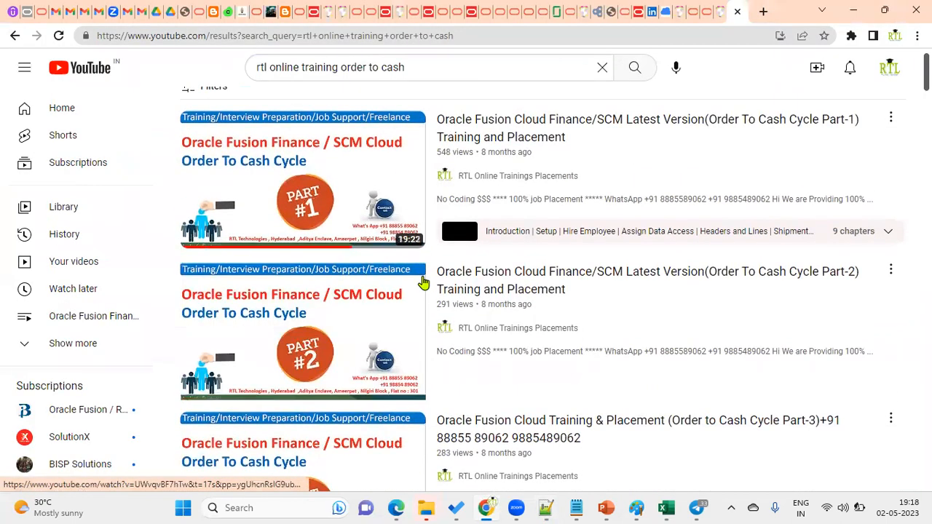
scroll(down, 3)
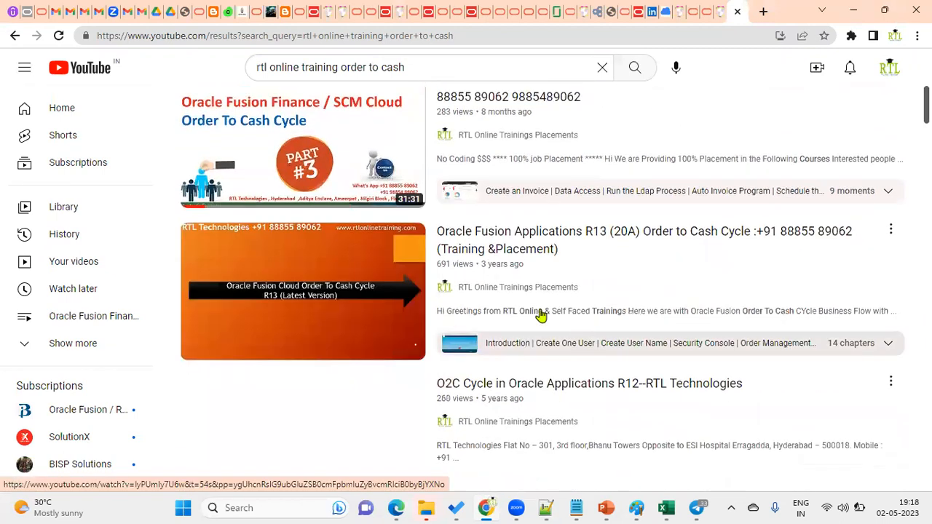
scroll(up, 3)
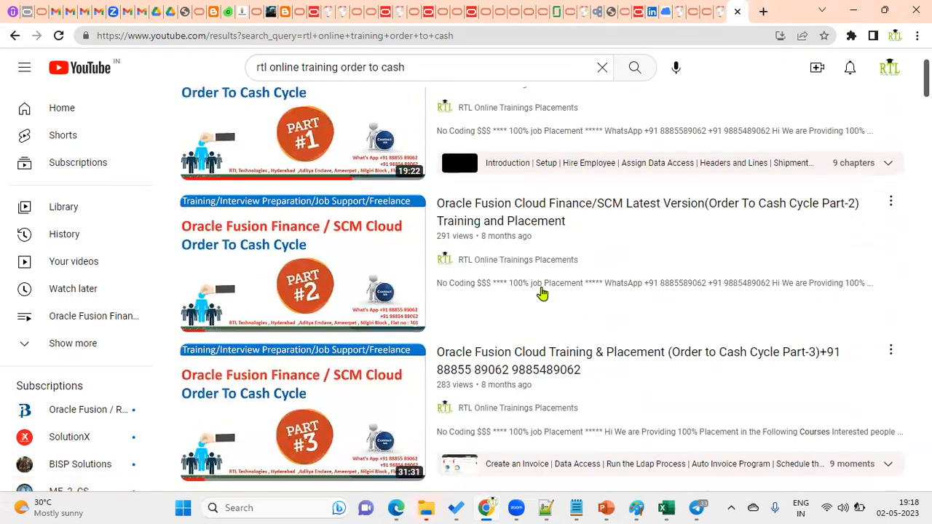
mouse_move(301, 262)
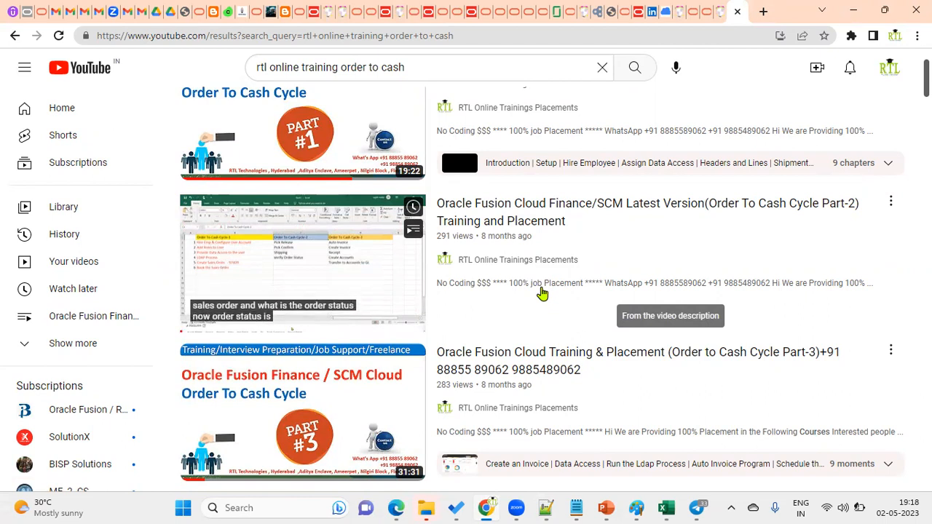
mouse_move(302, 262)
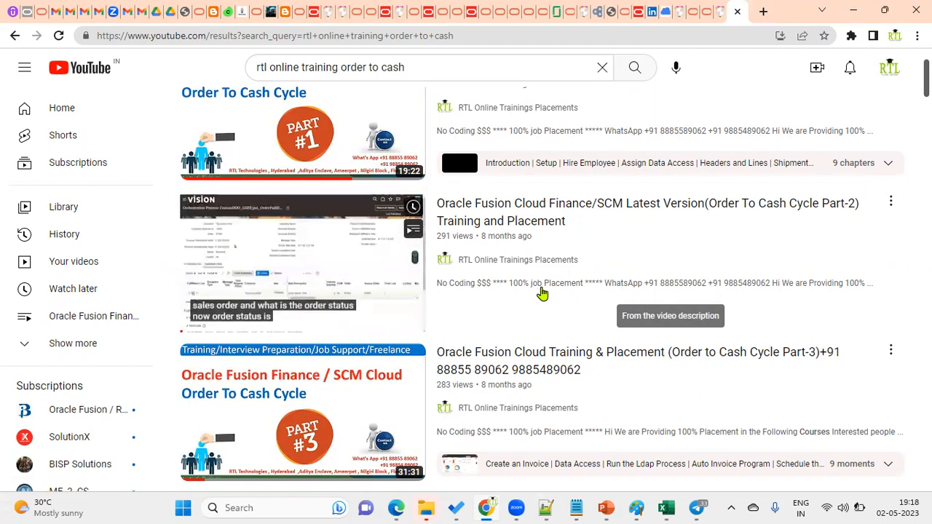
mouse_move(542, 292)
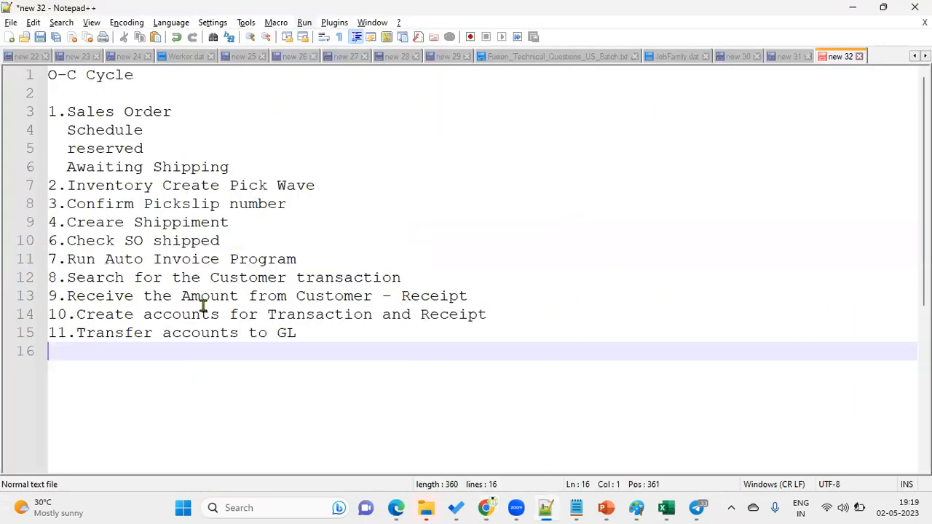
Select the O-C Cycle steps from line 2 through line 15
drag(48, 111, 143, 129)
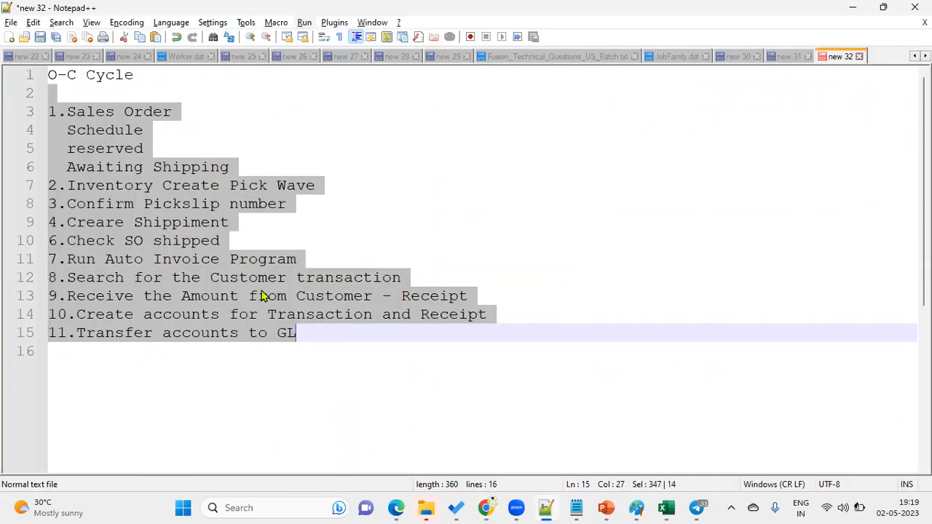
mouse_move(459, 77)
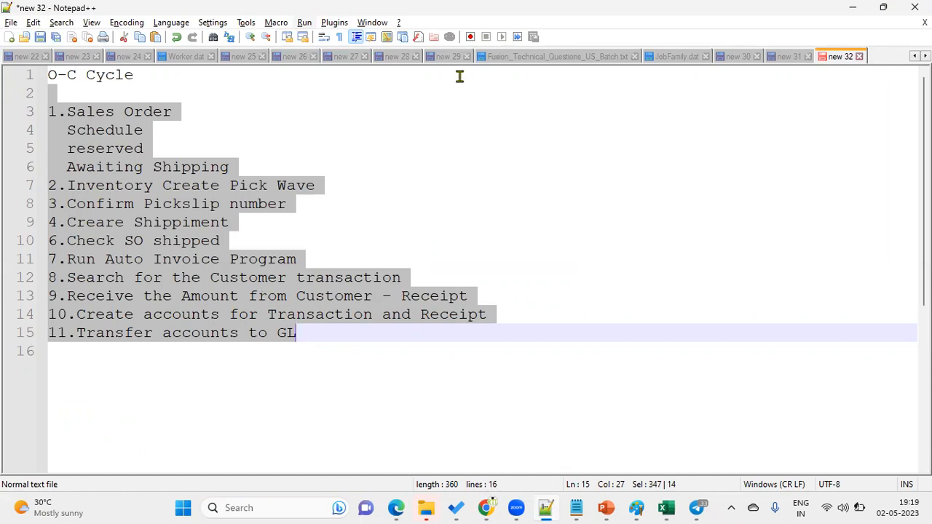